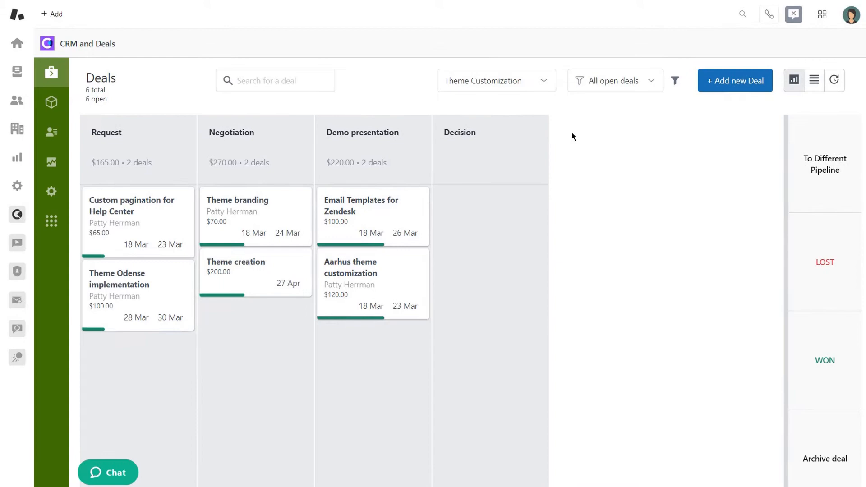
Step: Open the Theme Customization pipeline from the pipeline list for editing
click(496, 81)
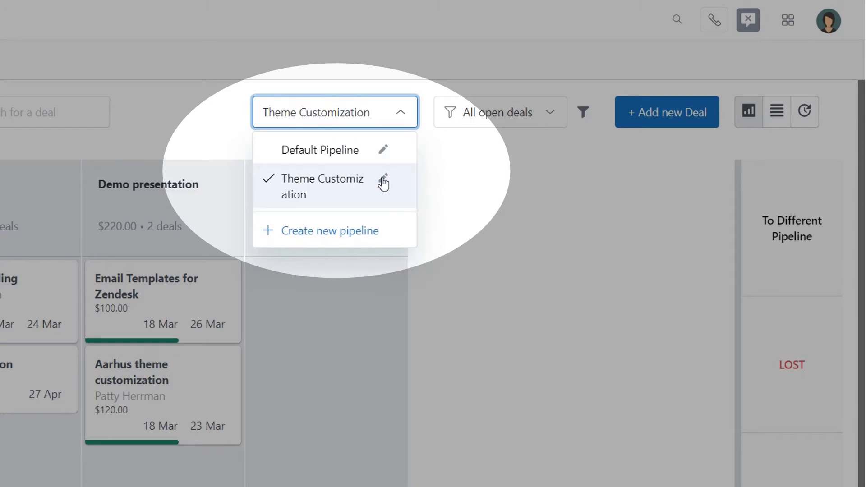
click(382, 182)
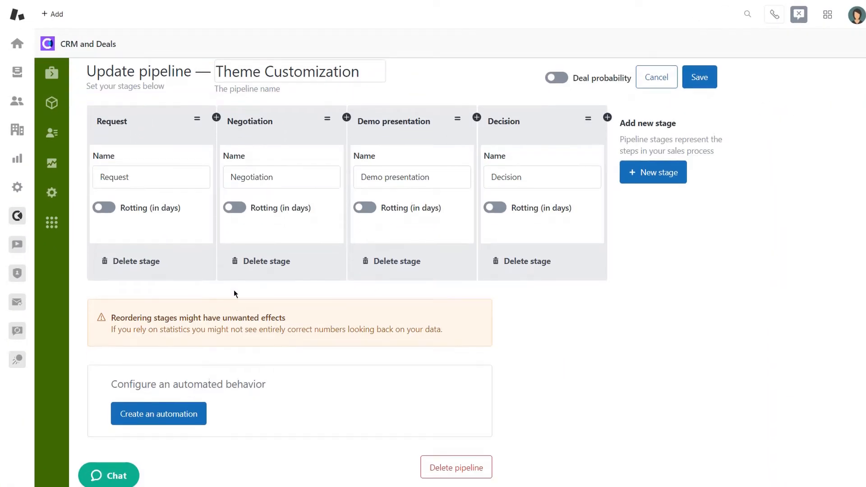
Step: Create a new automation named 'Failed Negotiations' and clear its default repeat value of 1
click(158, 413)
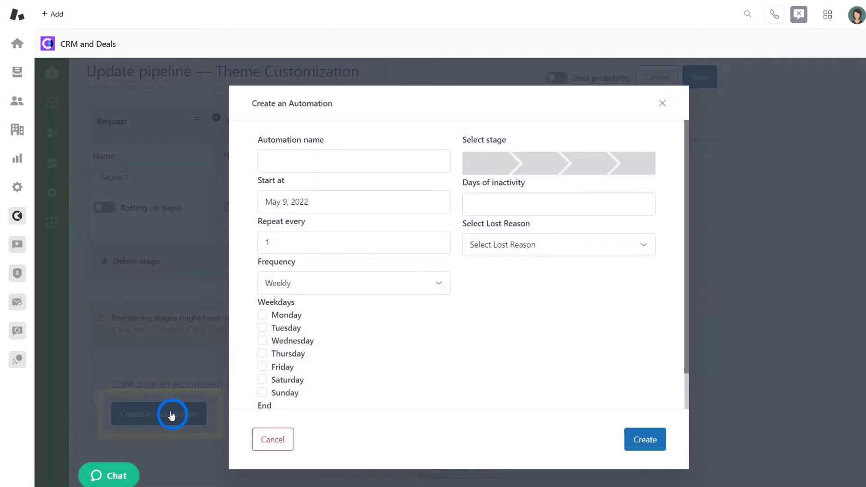
click(318, 127)
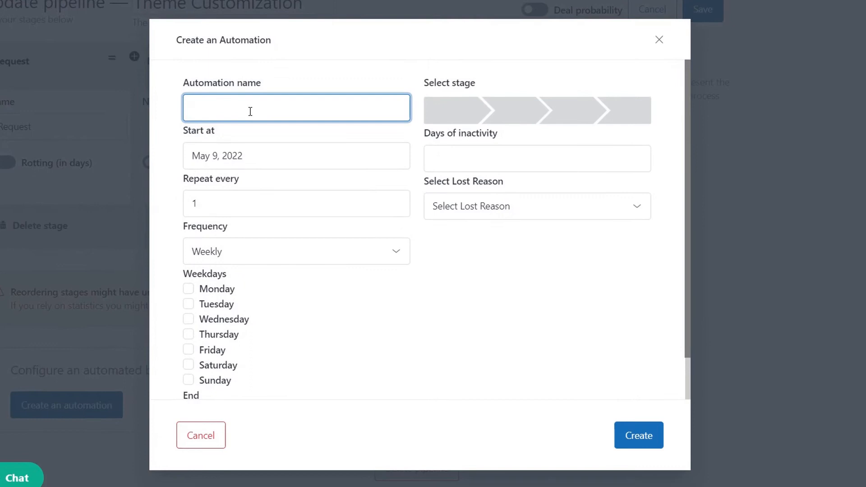
text(Failed Negotiations)
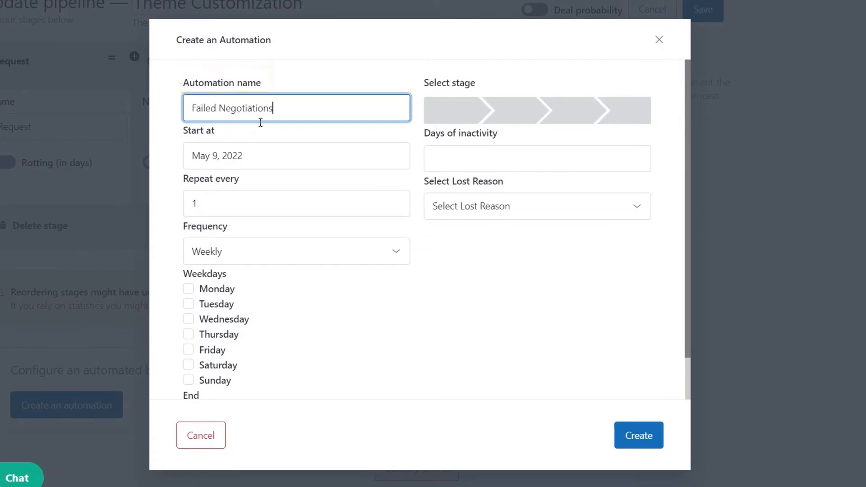
click(296, 204)
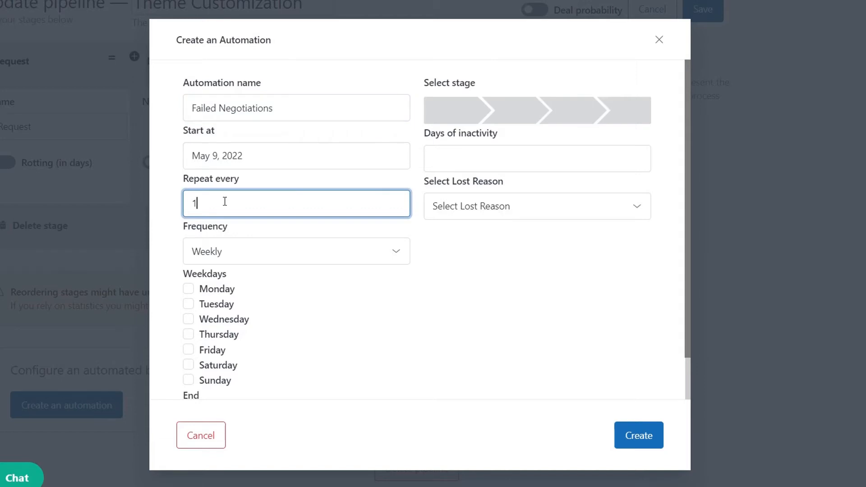
key(Backspace)
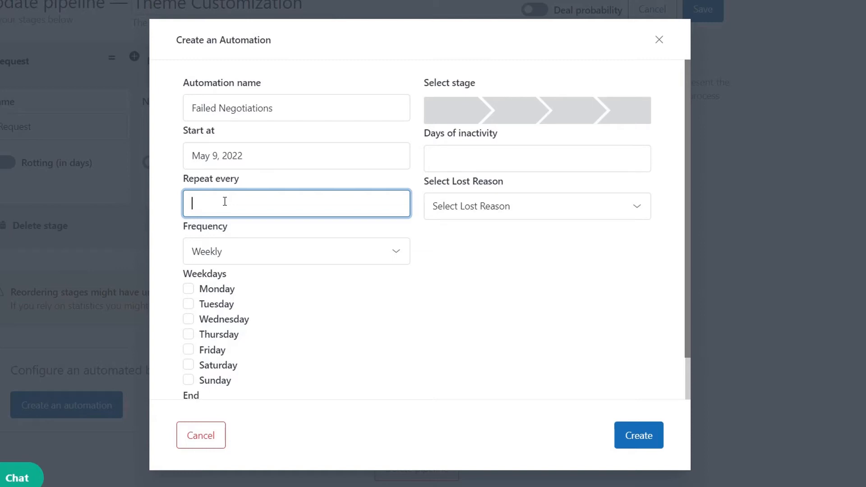
Step: Set the automation to repeat every 2 weeks on Wednesday and end On date
text(2)
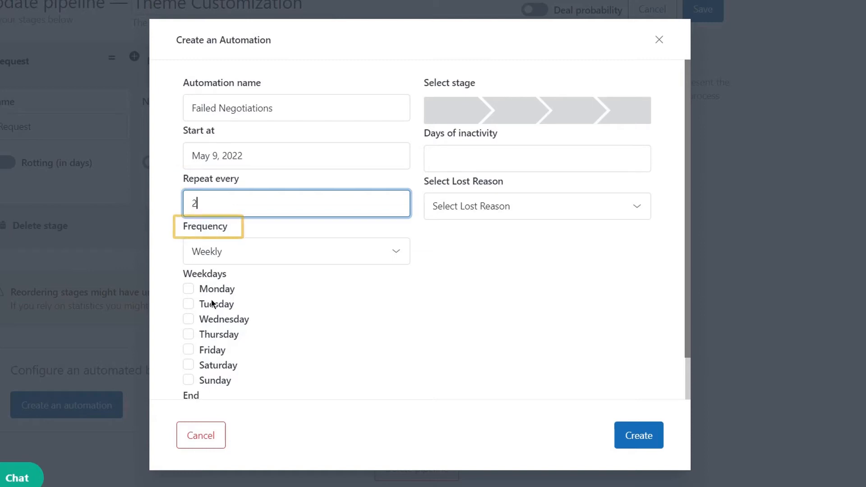
click(296, 251)
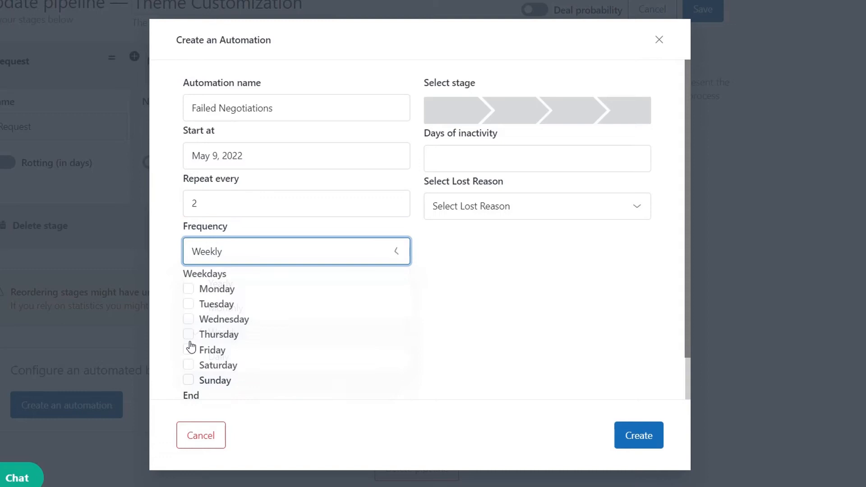
click(188, 319)
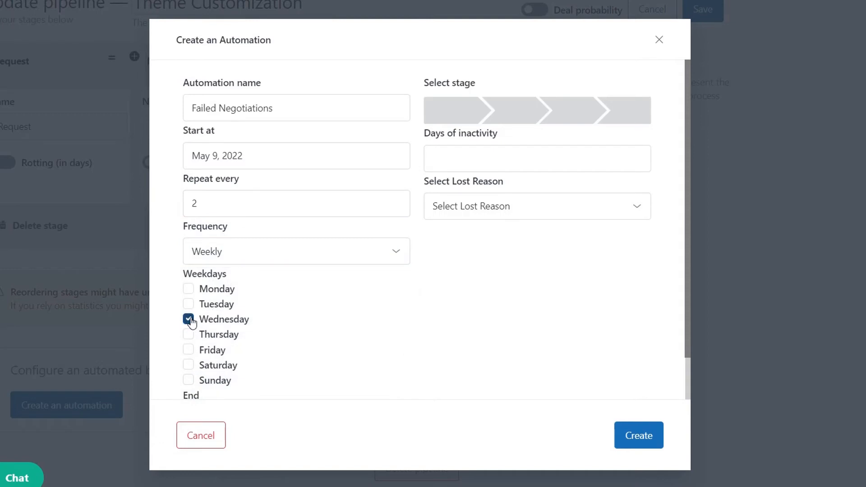
scroll(down, 3)
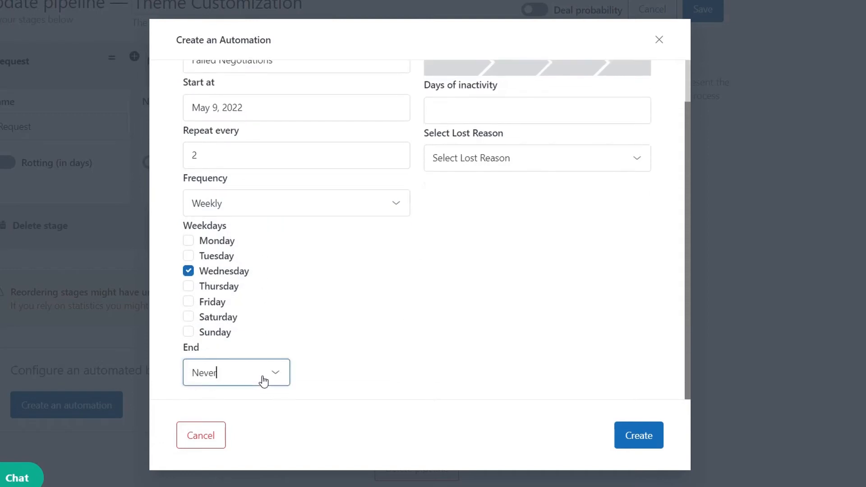
click(237, 372)
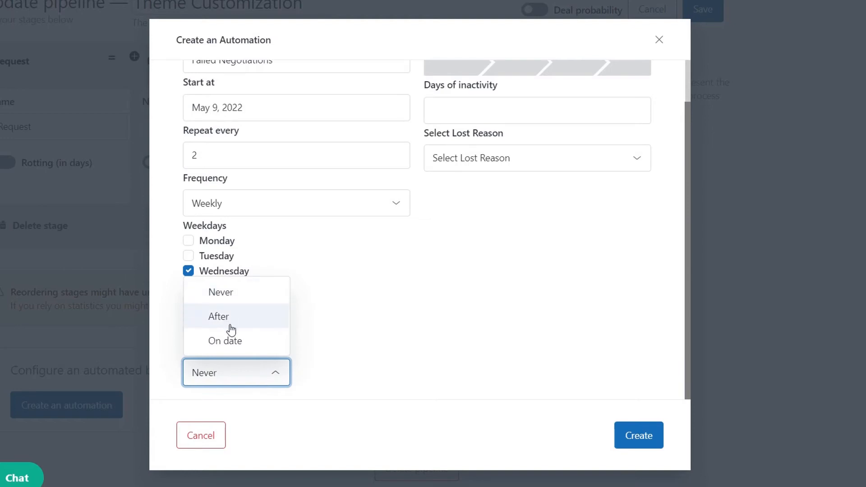
click(224, 341)
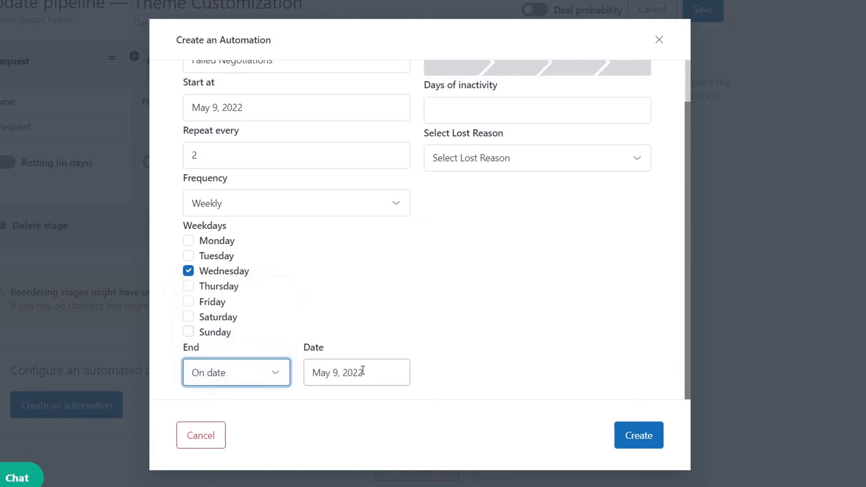
click(412, 301)
text(7)
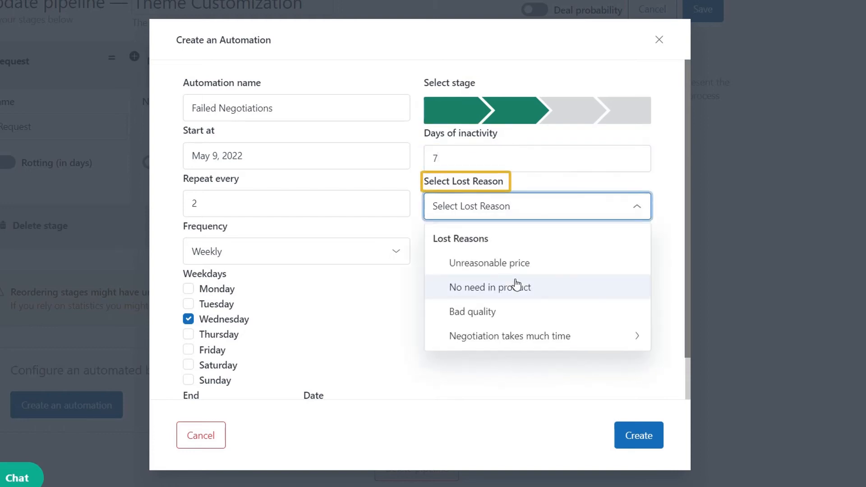
Step: Choose 'No need in product' as the Lost Reason and create the automation
click(490, 287)
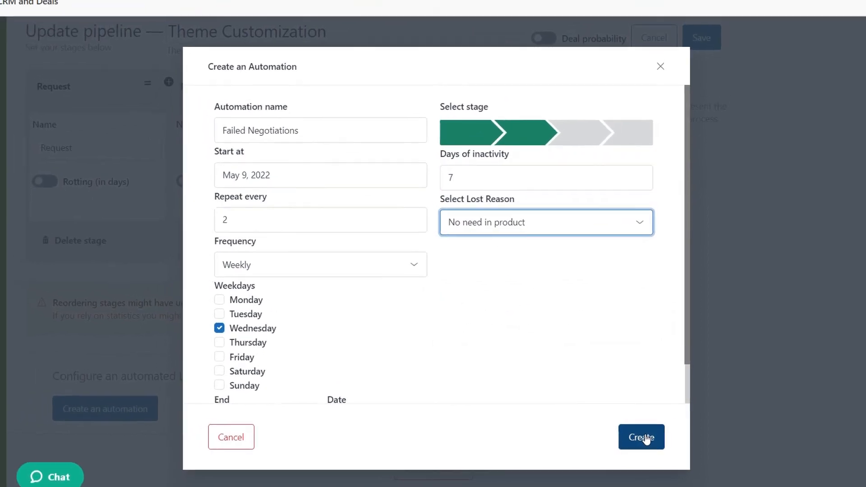
click(640, 436)
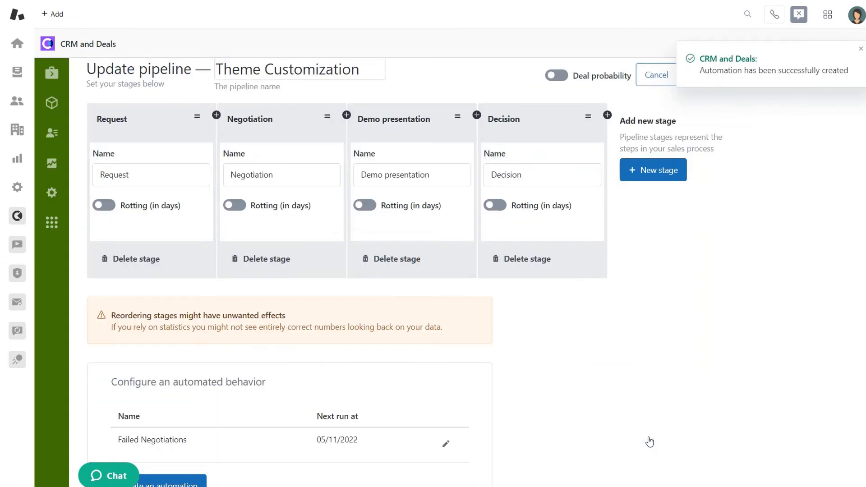
Step: Open the Try Our Other Apps page from the green sidebar
scroll(down, 3)
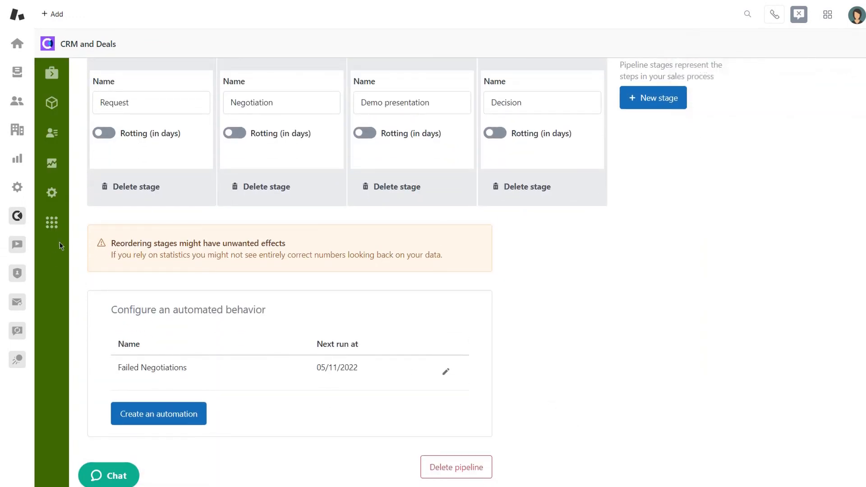
click(50, 223)
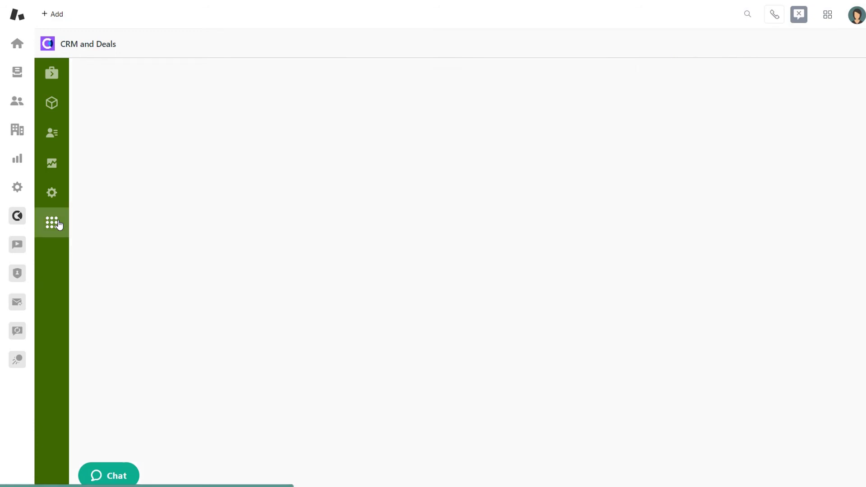
click(51, 221)
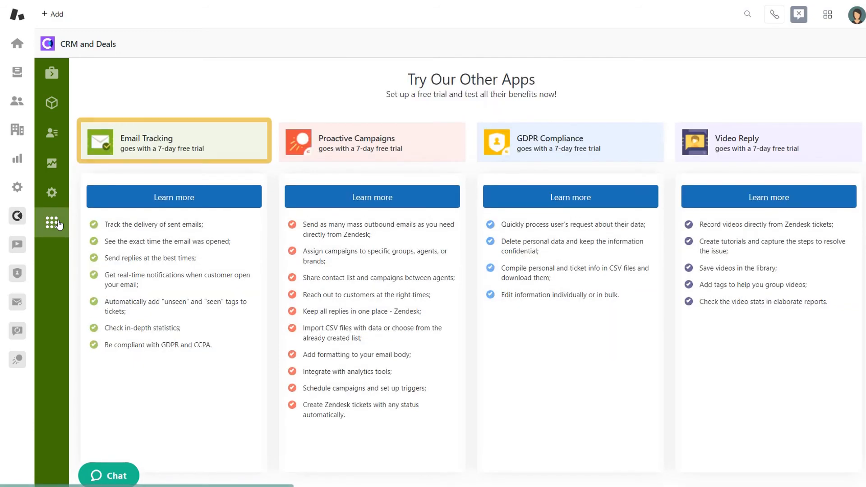